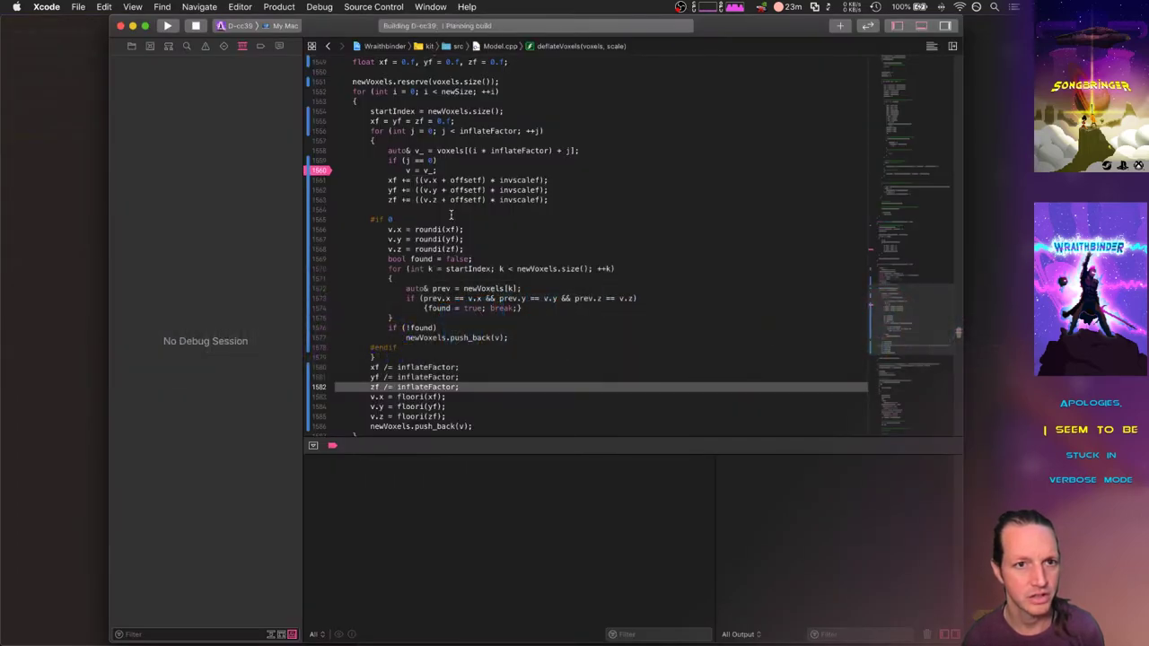
Step: Switch from Xcode to iTerm2 where data/Items.txt is open in vim
click(167, 25)
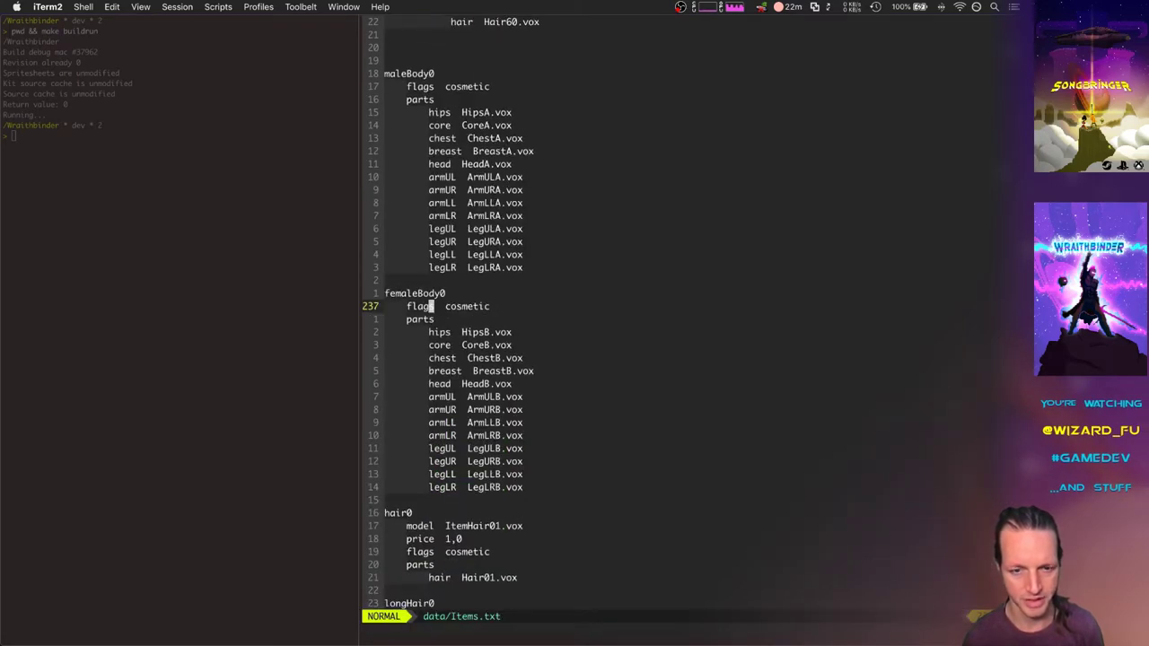
Step: Review the maleBody0 and femaleBody0 part lists in vim, line-selecting the femaleBody0 block
key(V)
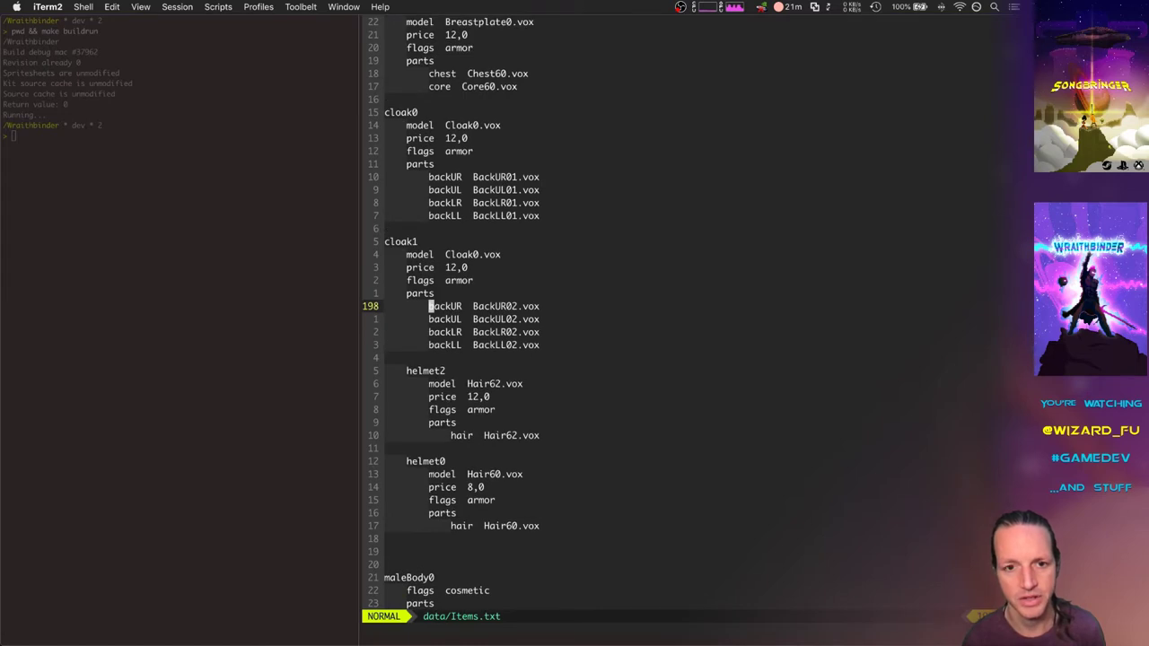
scroll(down, 3)
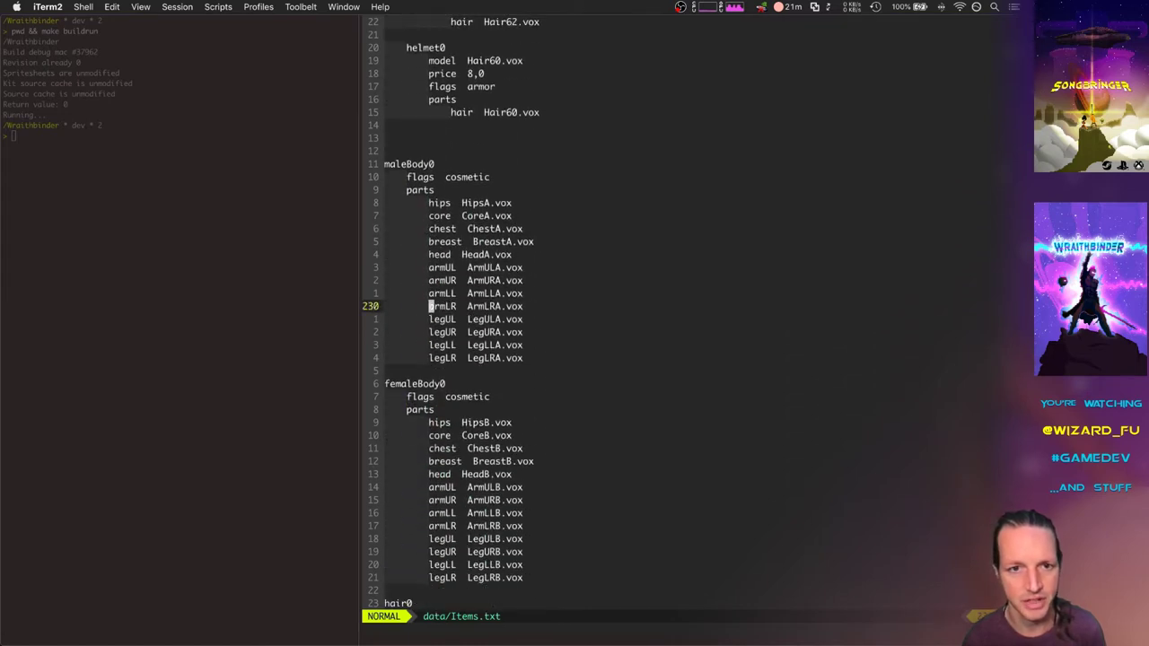
scroll(down, 3)
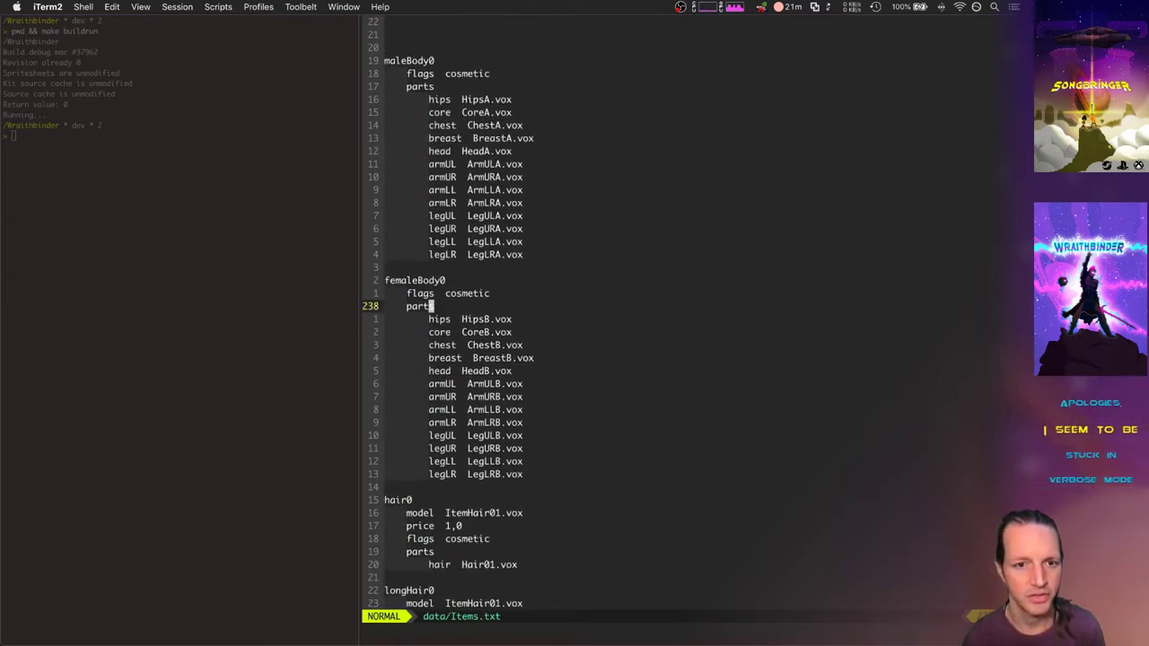
key(V)
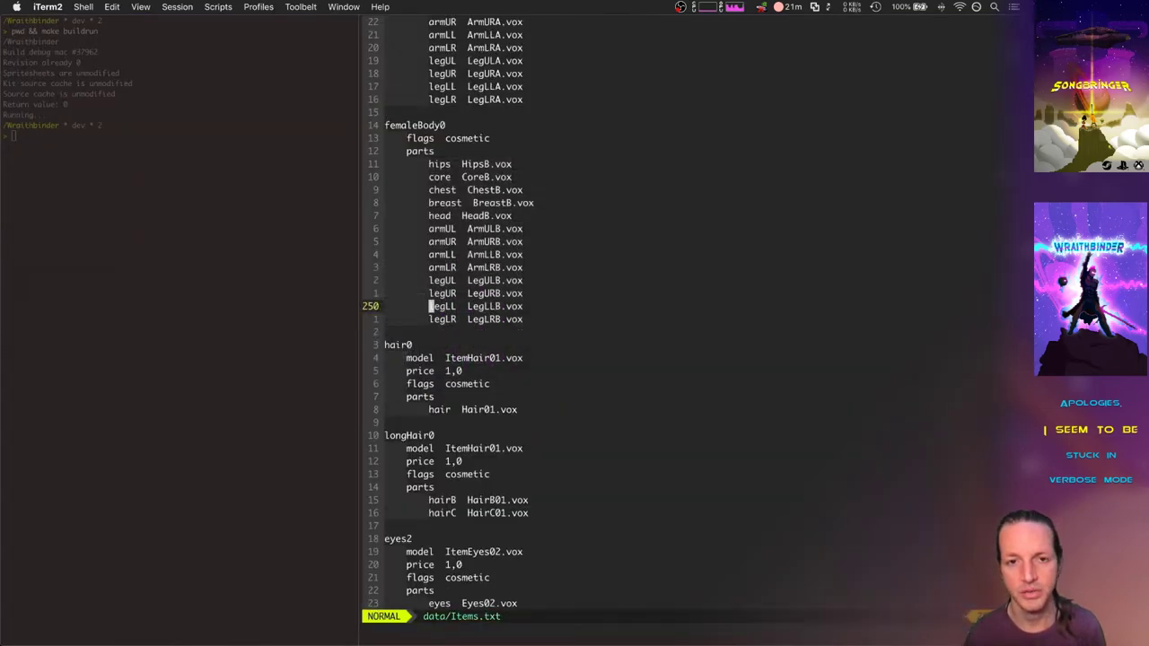
key(V)
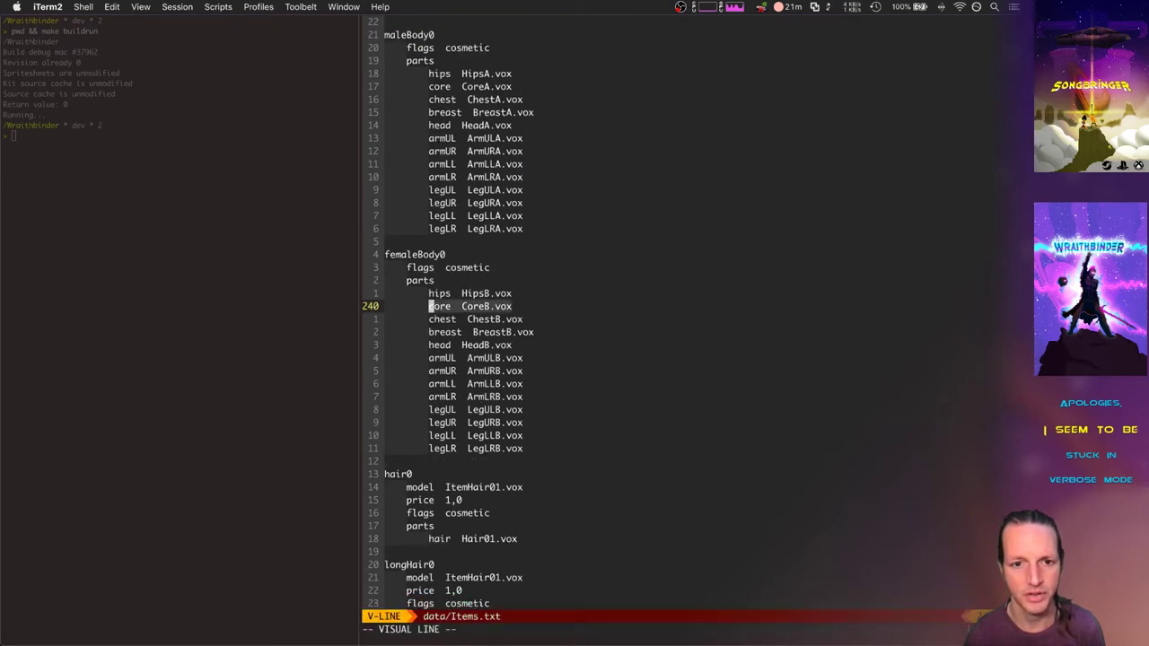
scroll(down, 3)
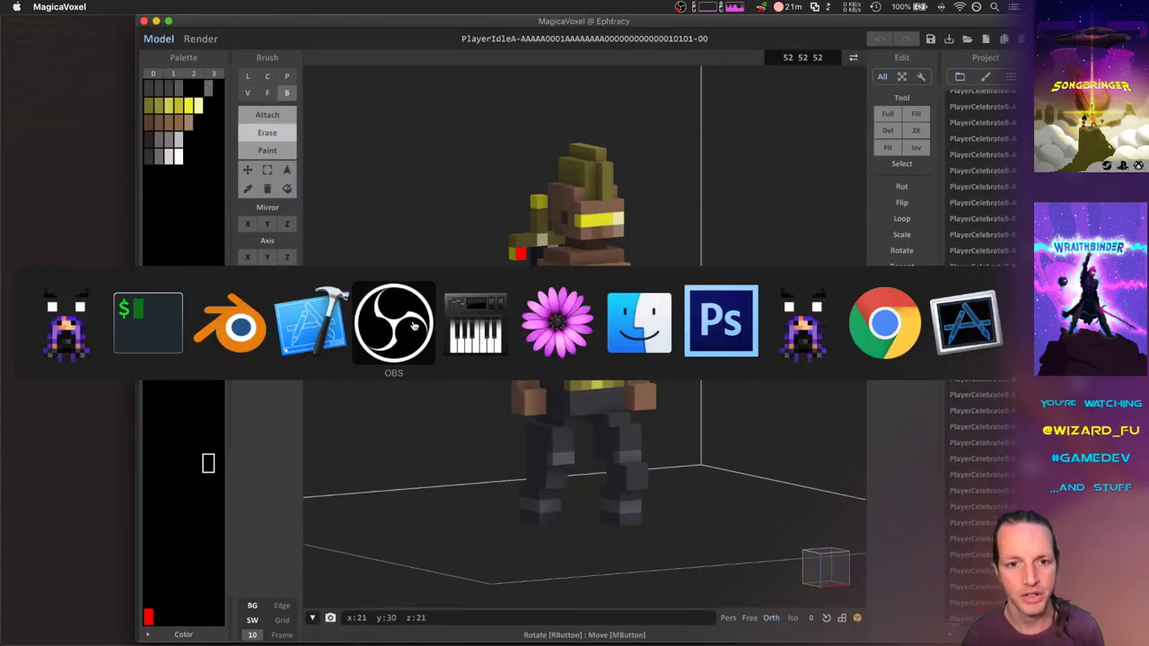
Step: Load the HipsB body-part model and orbit it to view its other sides
click(958, 294)
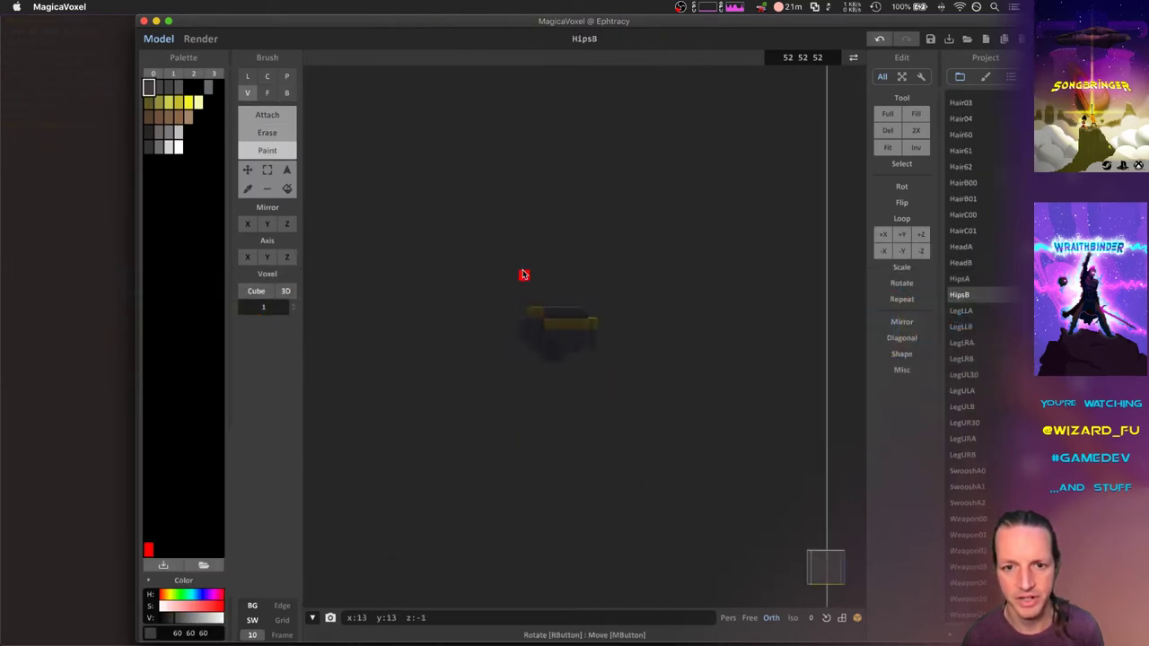
drag(524, 274, 463, 312)
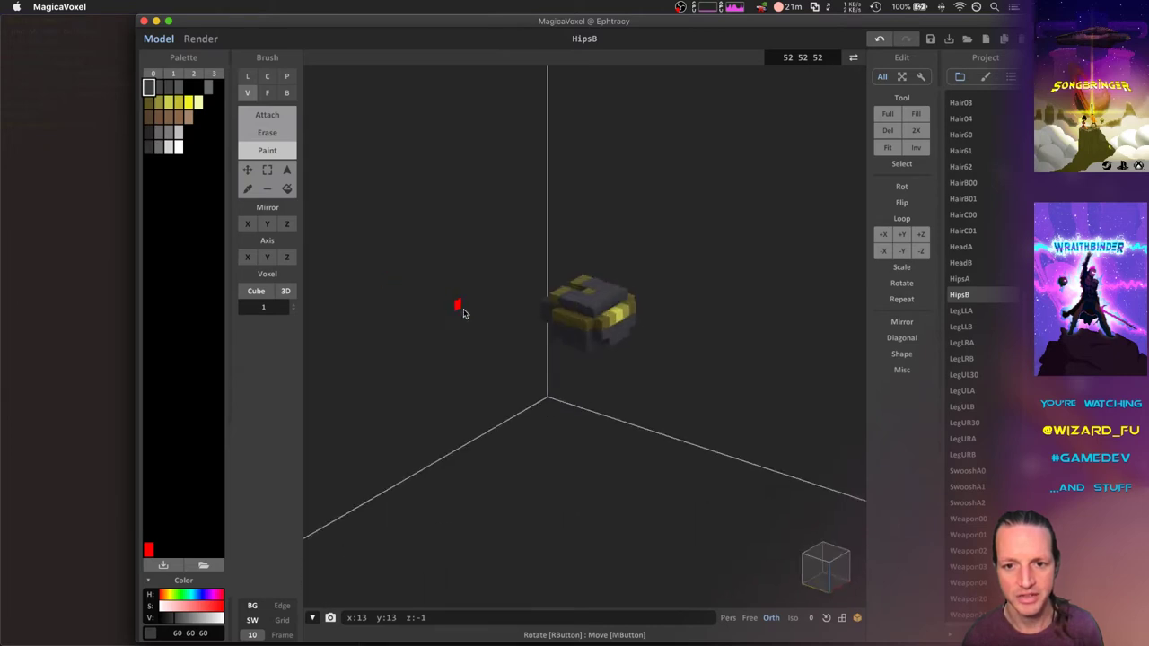
drag(458, 305, 673, 309)
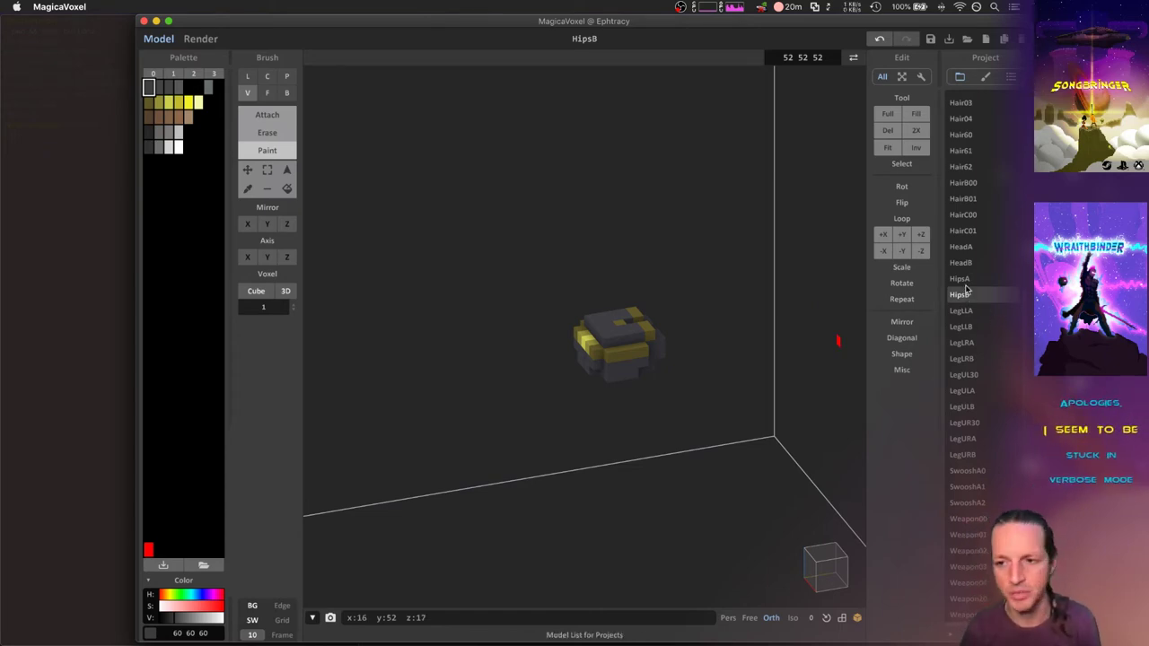
Step: Compare against HipsA, then return to HipsB and orbit to another angle
click(958, 278)
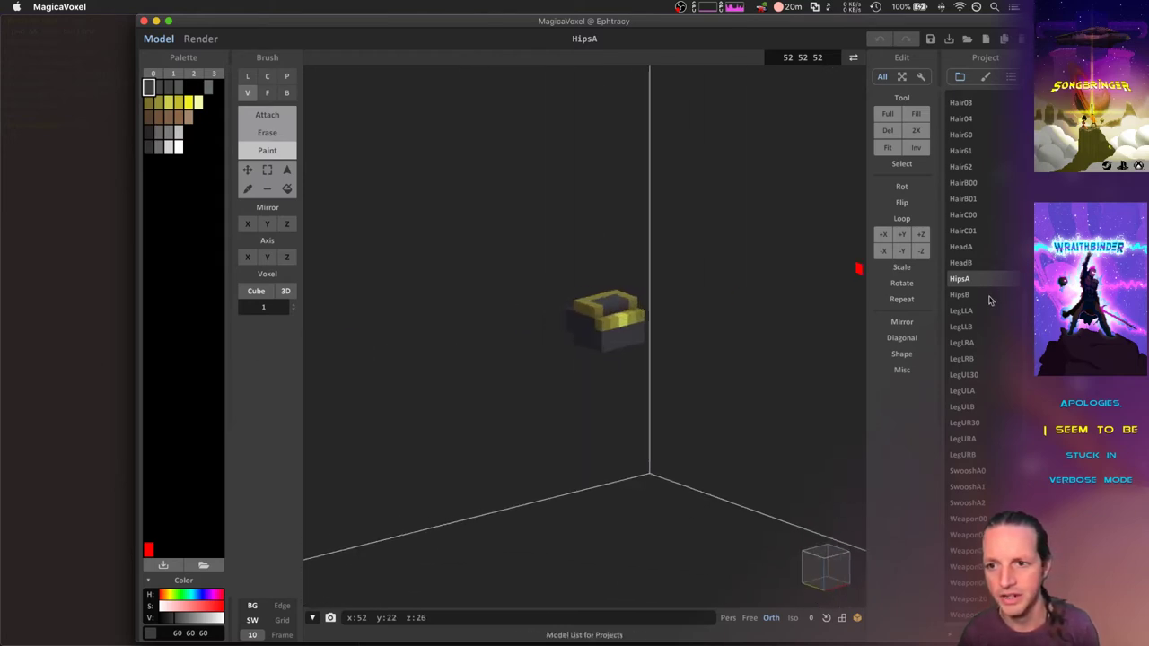
click(958, 294)
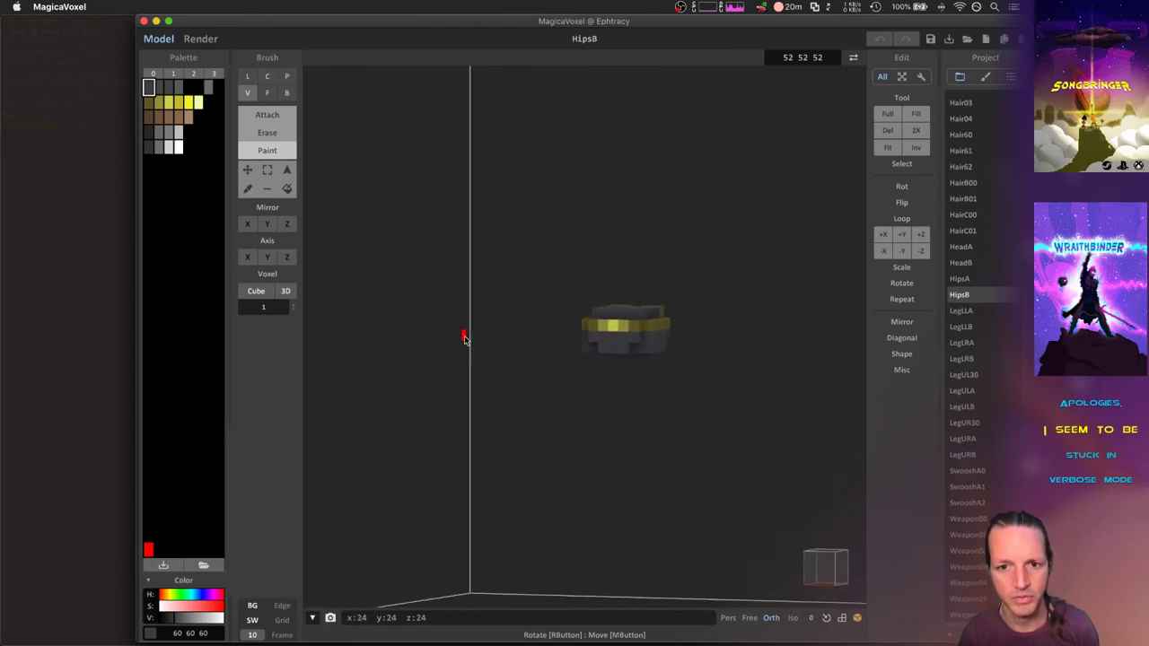
drag(463, 337, 390, 366)
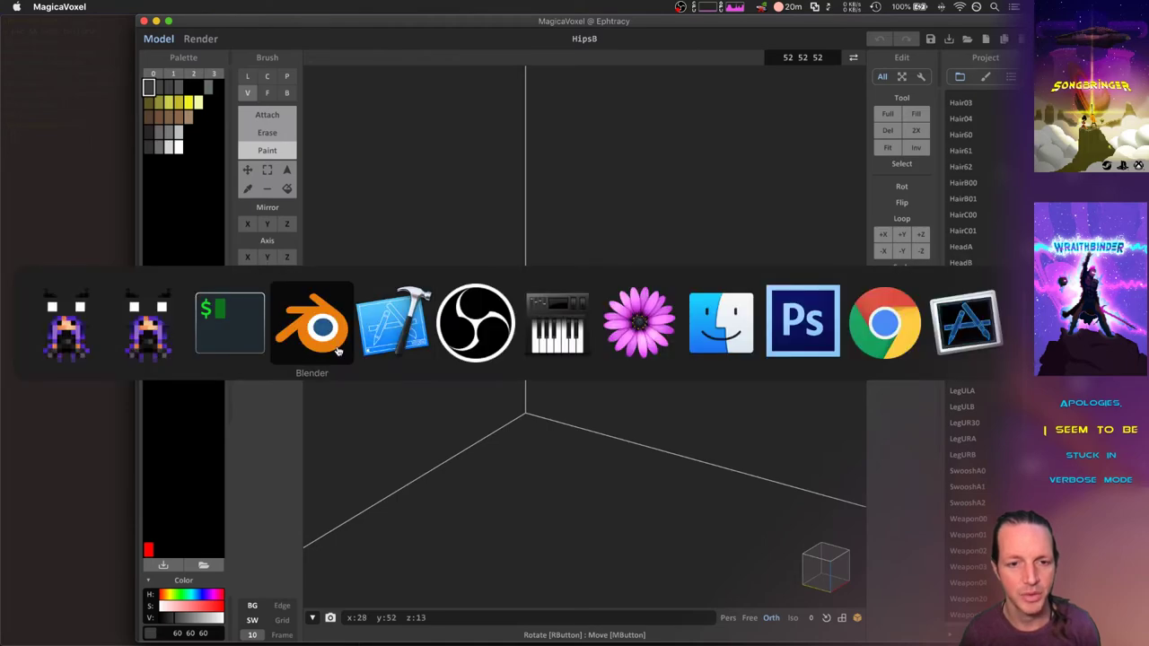
mouse_move(229, 323)
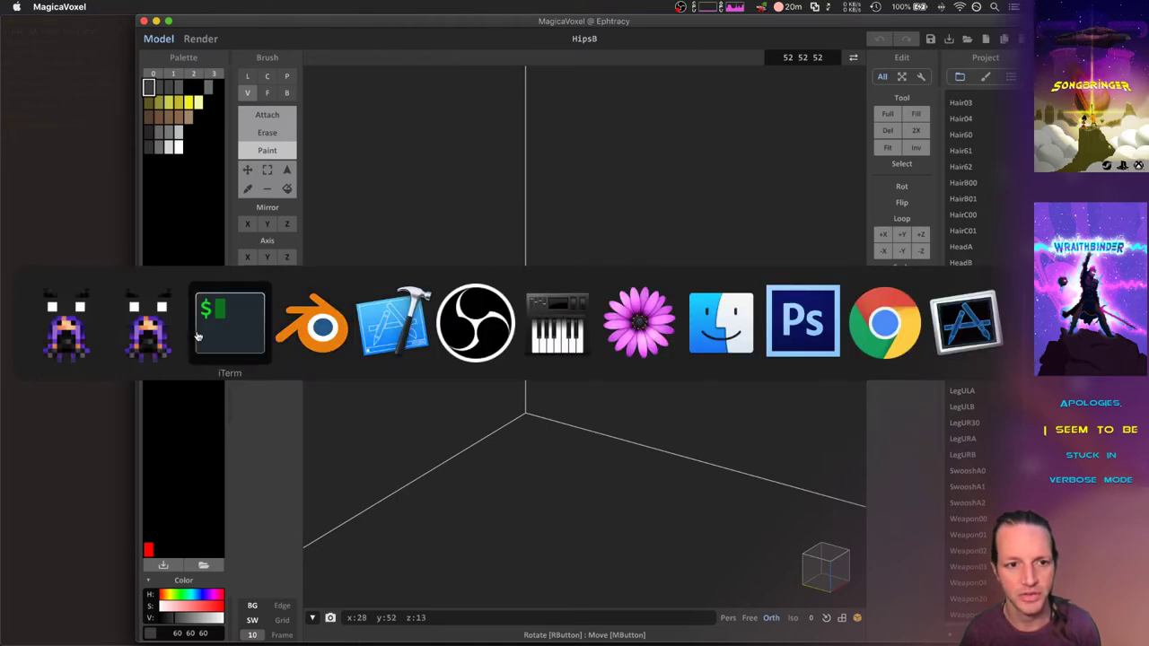
Step: Load cached PlayerIdleA frames from the Project list, ending on the 00 frame
click(230, 321)
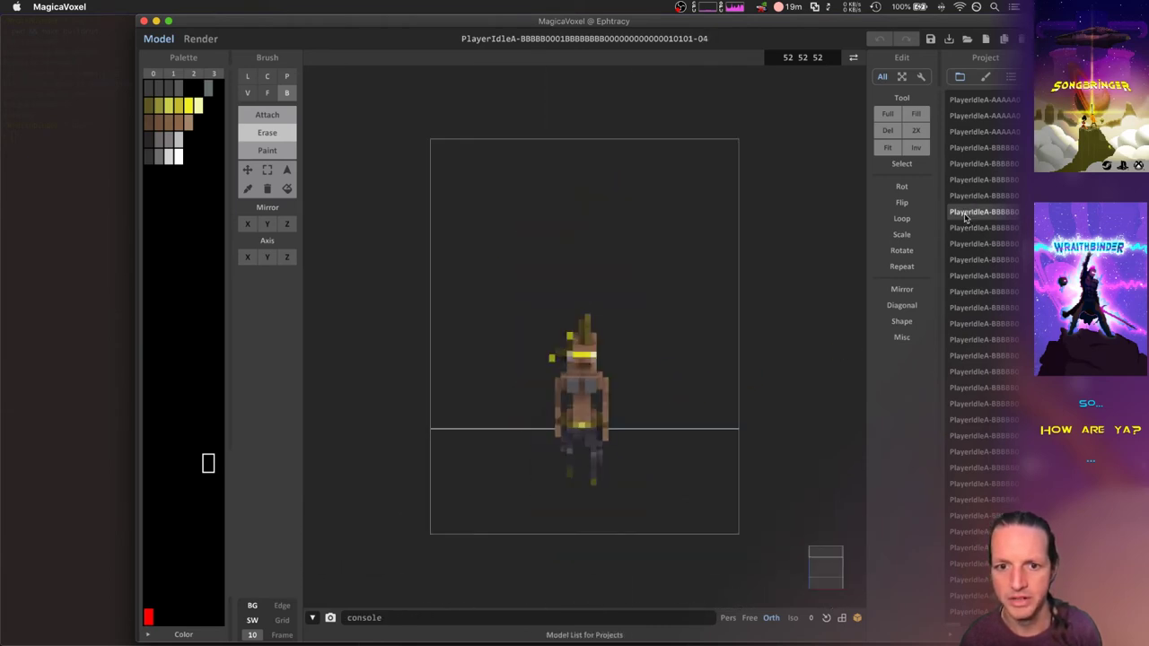
click(984, 179)
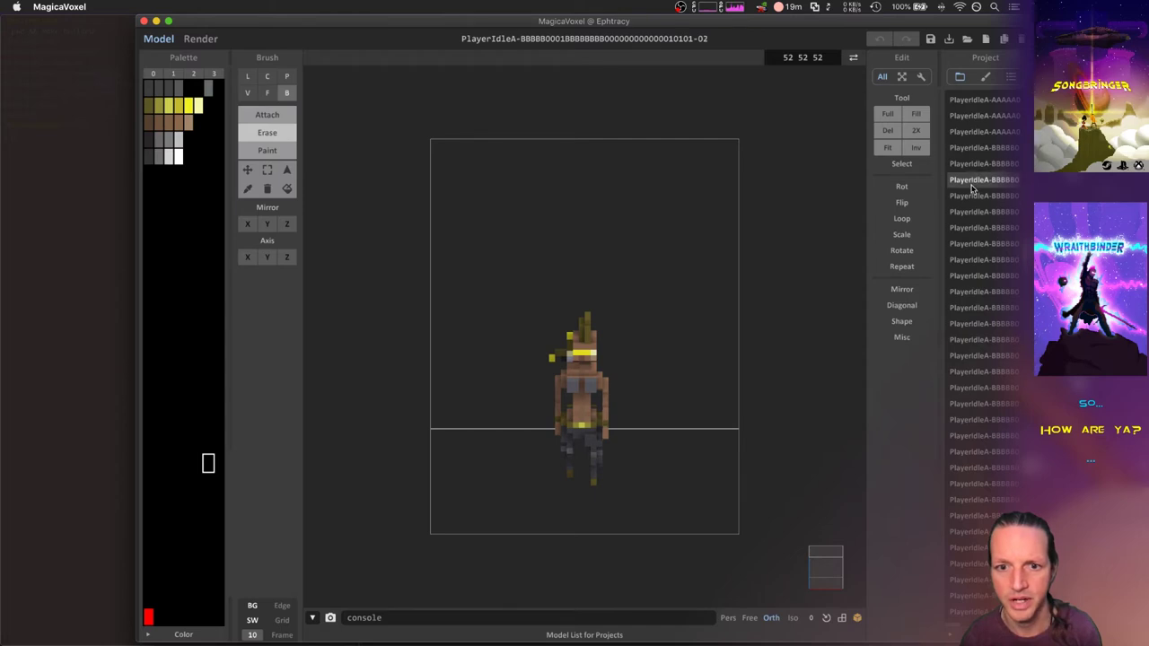
click(983, 148)
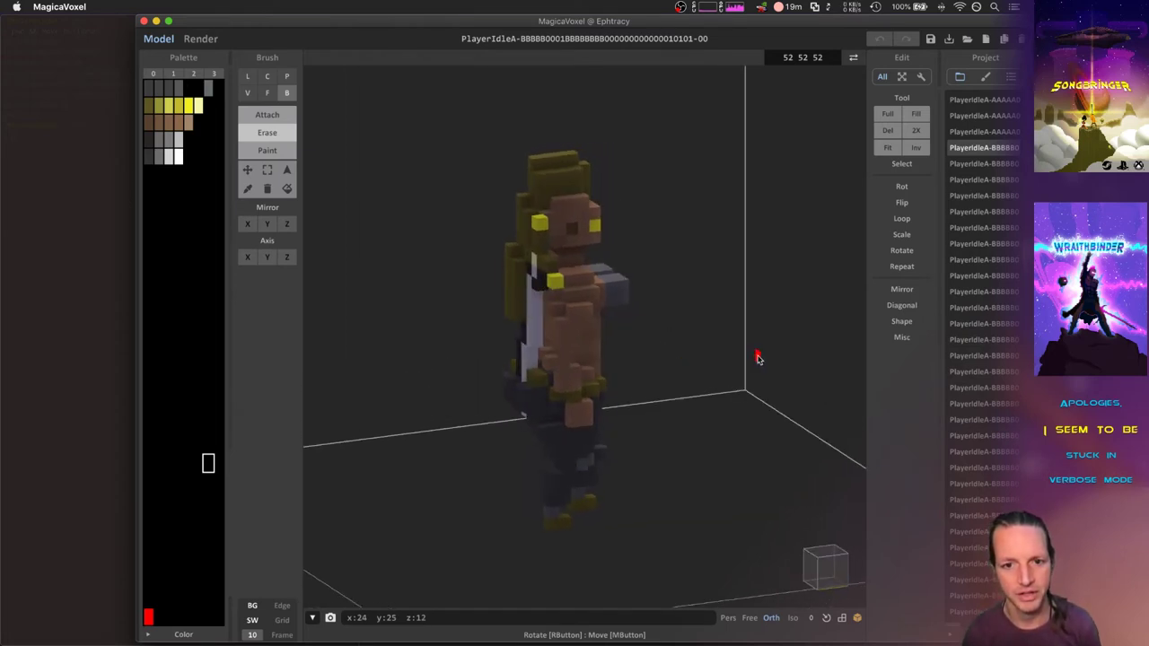
drag(757, 357, 643, 345)
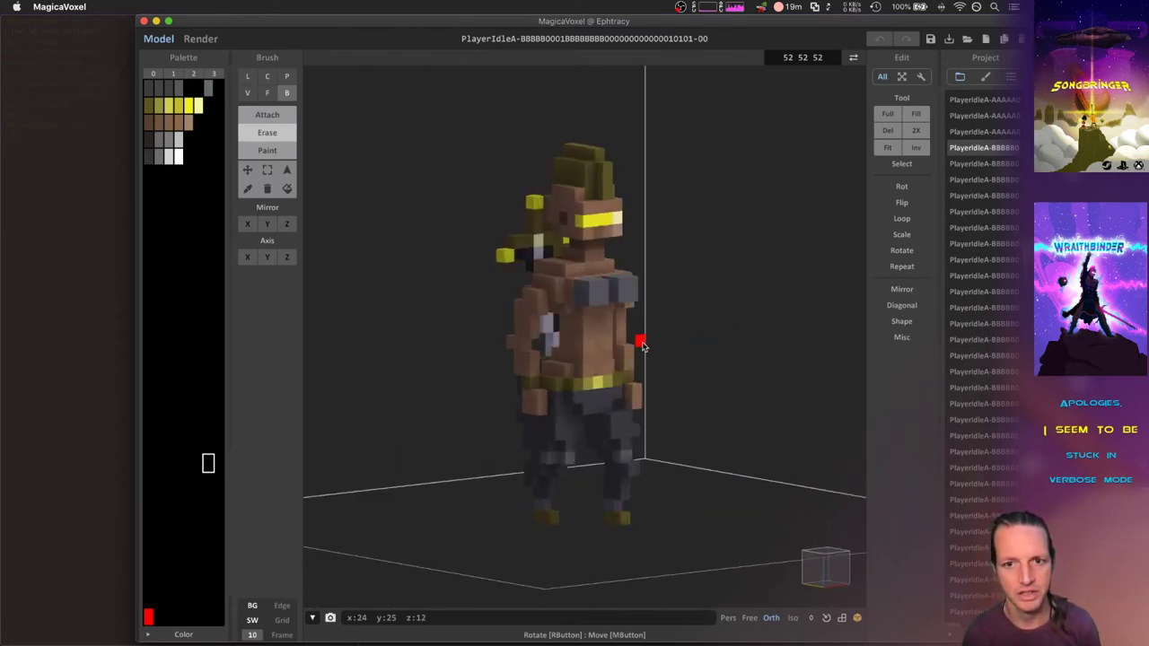
drag(639, 343, 509, 345)
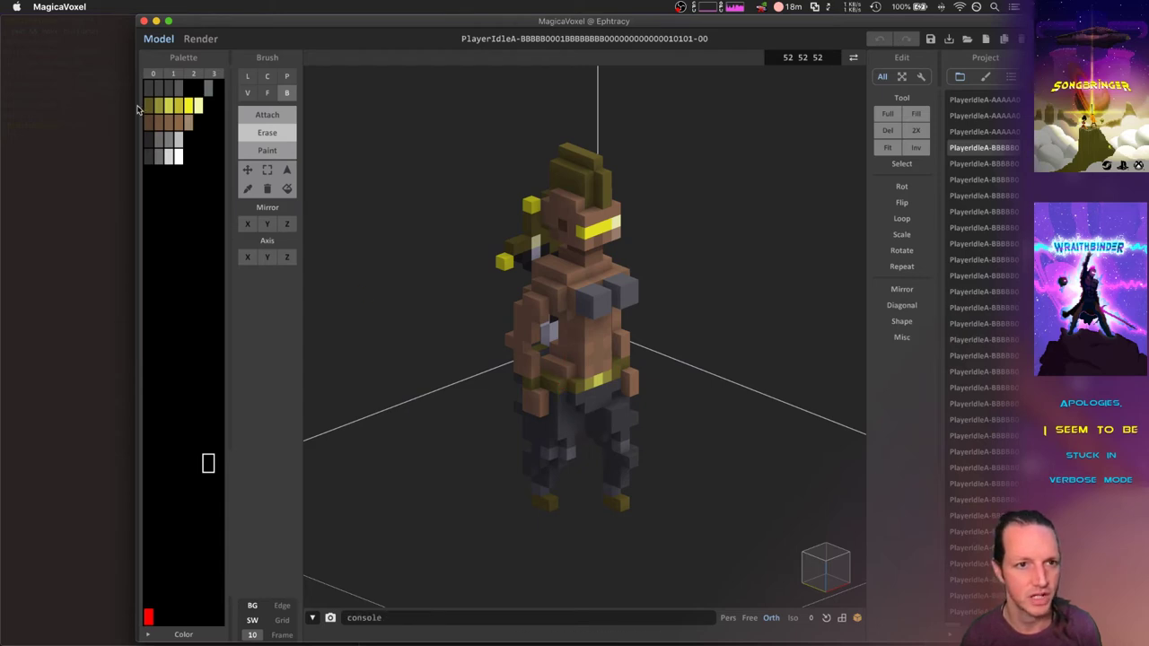
click(517, 258)
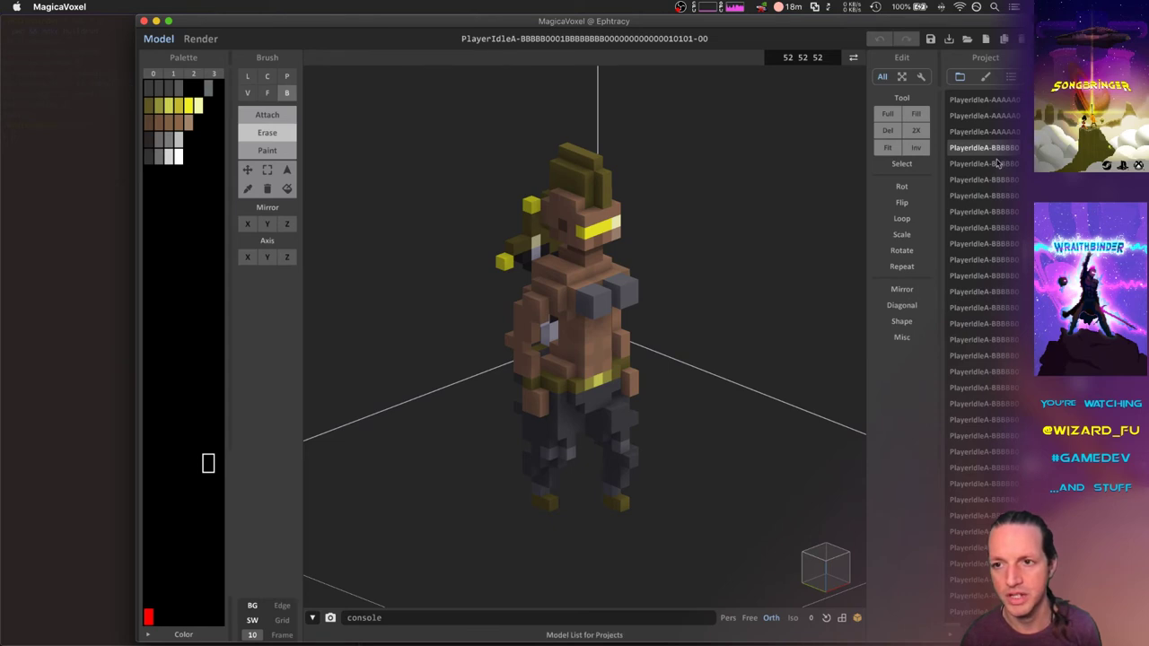
click(564, 201)
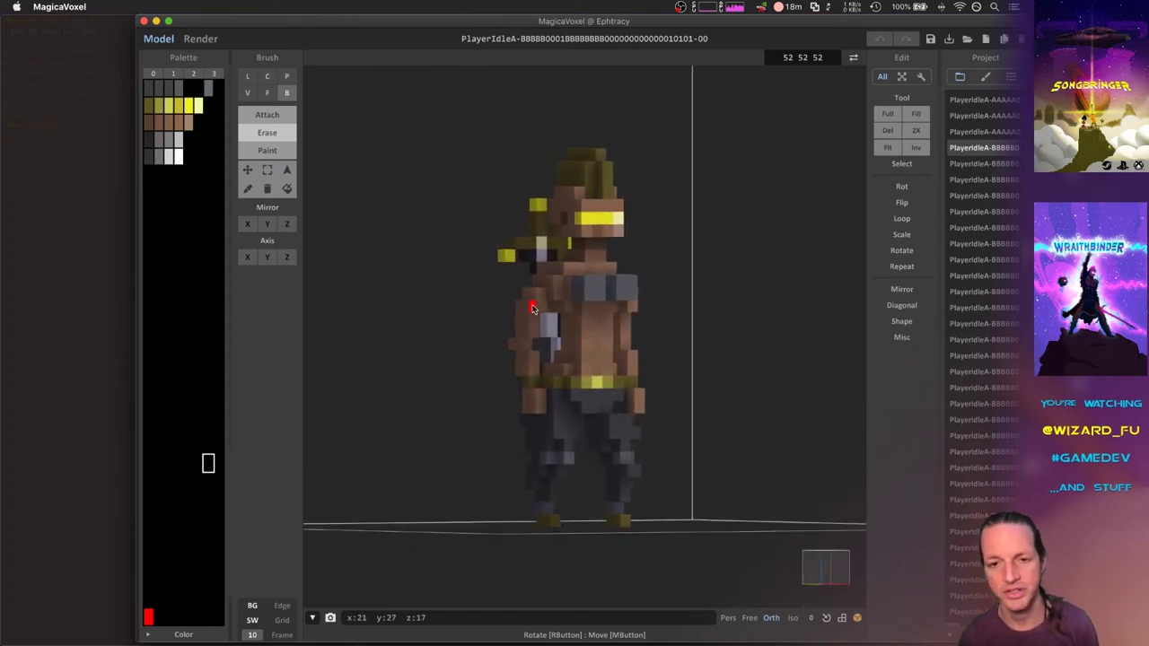
drag(531, 309, 592, 348)
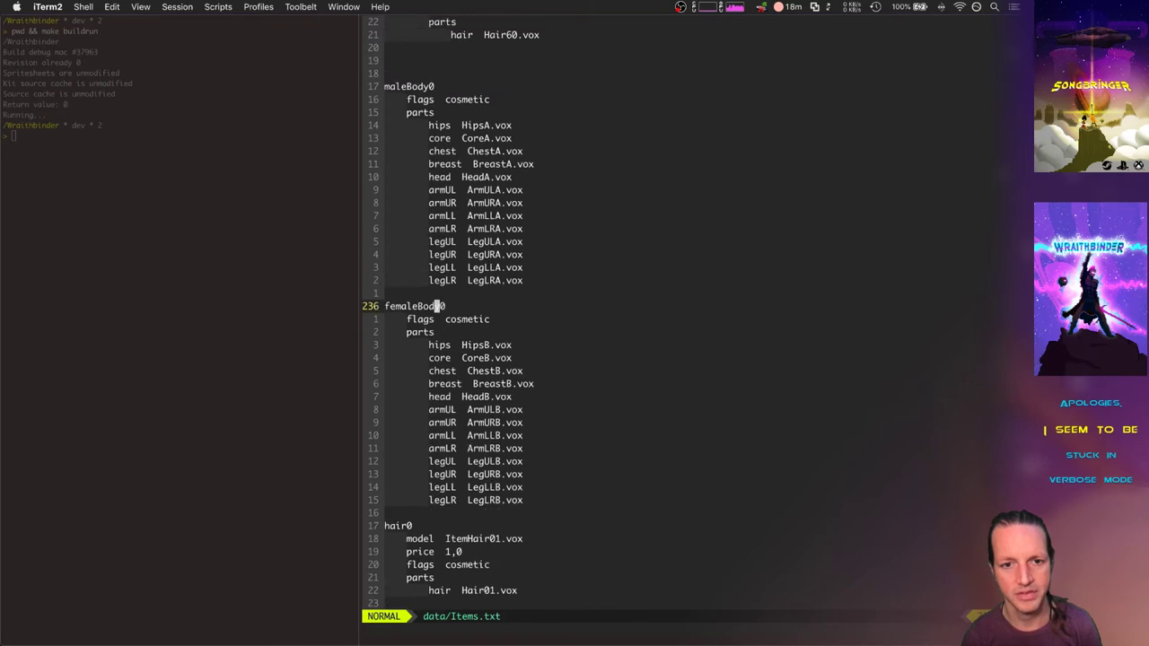
Step: Visually select the femaleBody0 parts block in Items.txt
key(V)
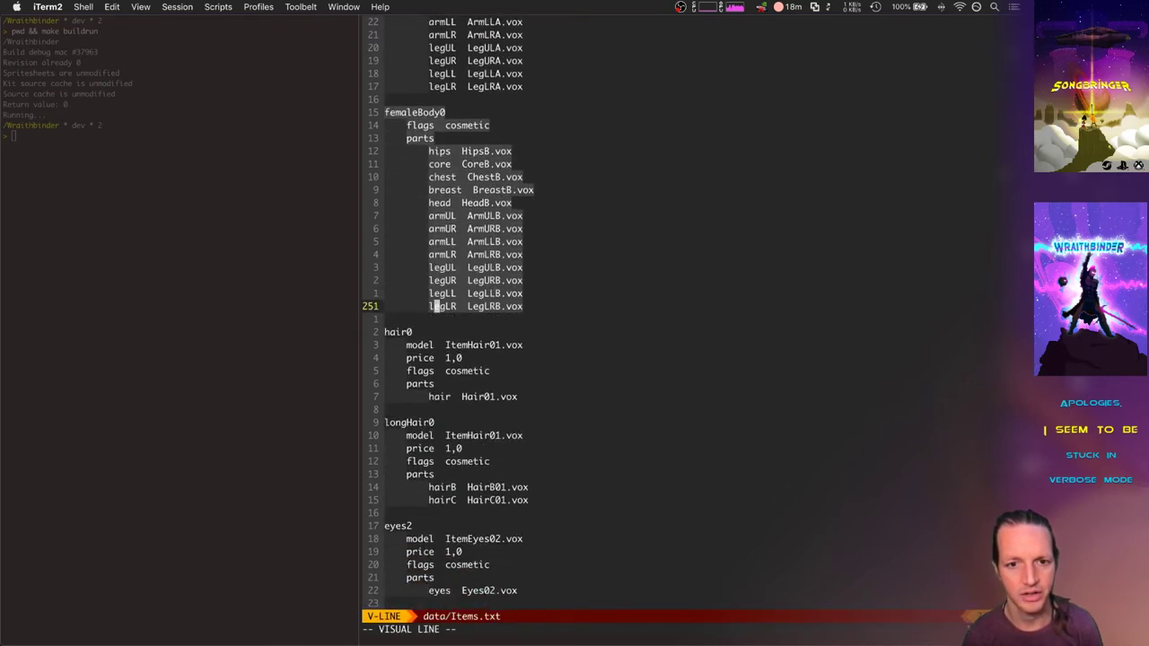
key(Escape)
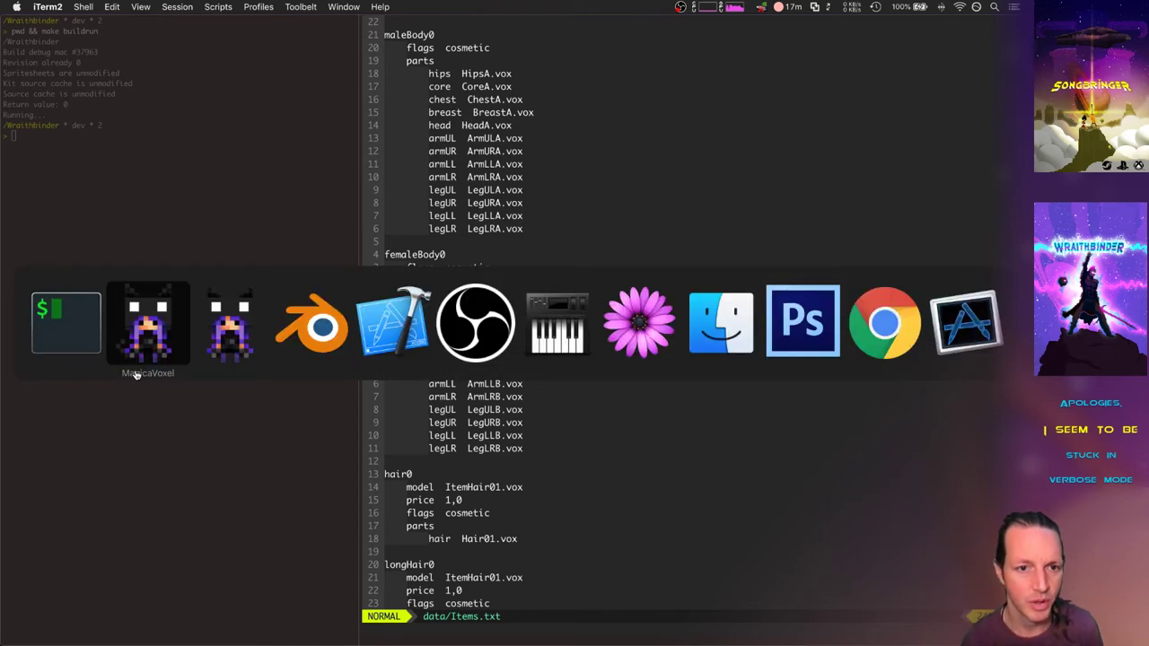
Step: Return to MagicaVoxel showing the PlayerKneelA frame ending in 02
click(147, 323)
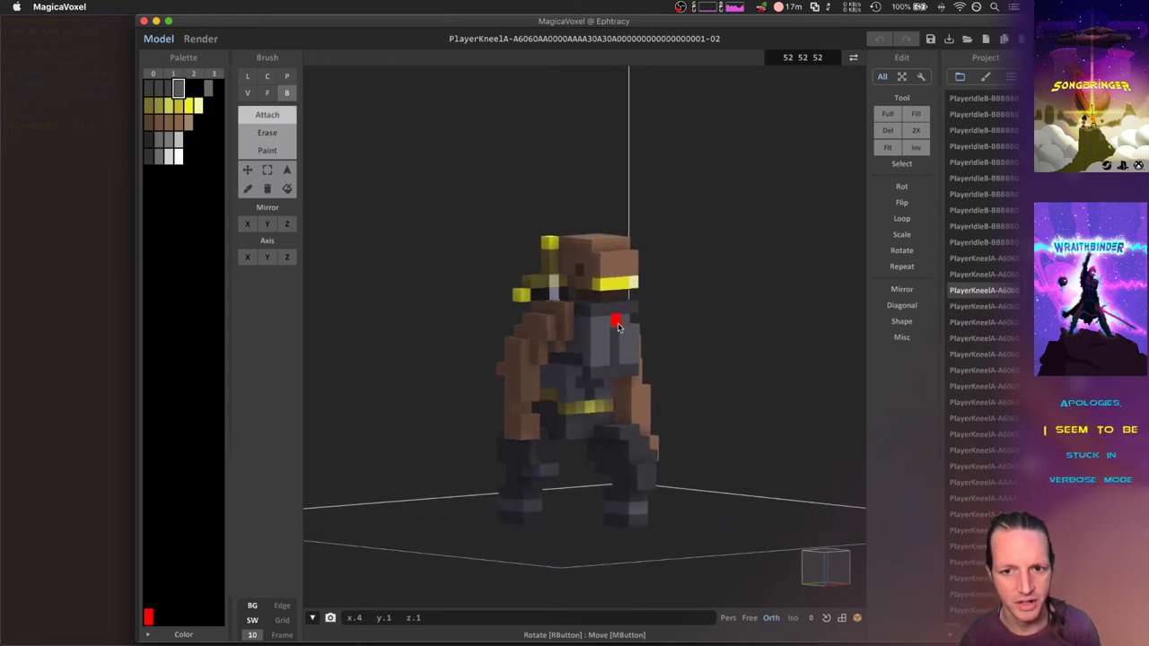
Step: Load the PlayerKneelA frame ending in 03 and orbit the kneeling character from several sides
click(614, 320)
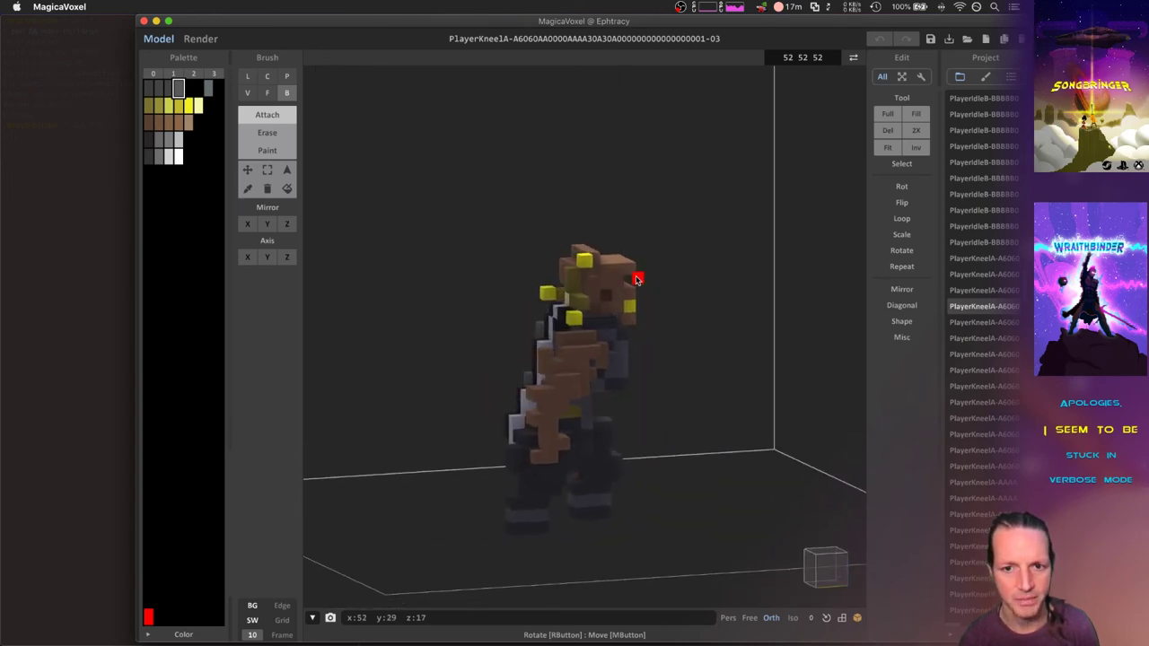
drag(637, 278, 571, 272)
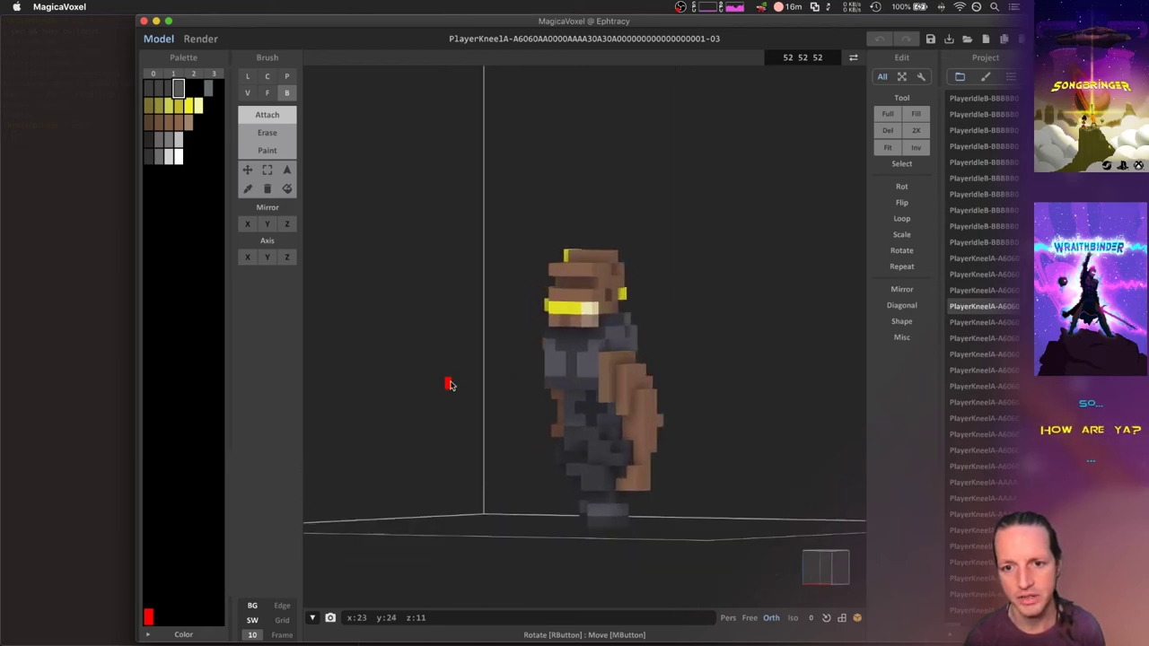
drag(450, 384, 536, 359)
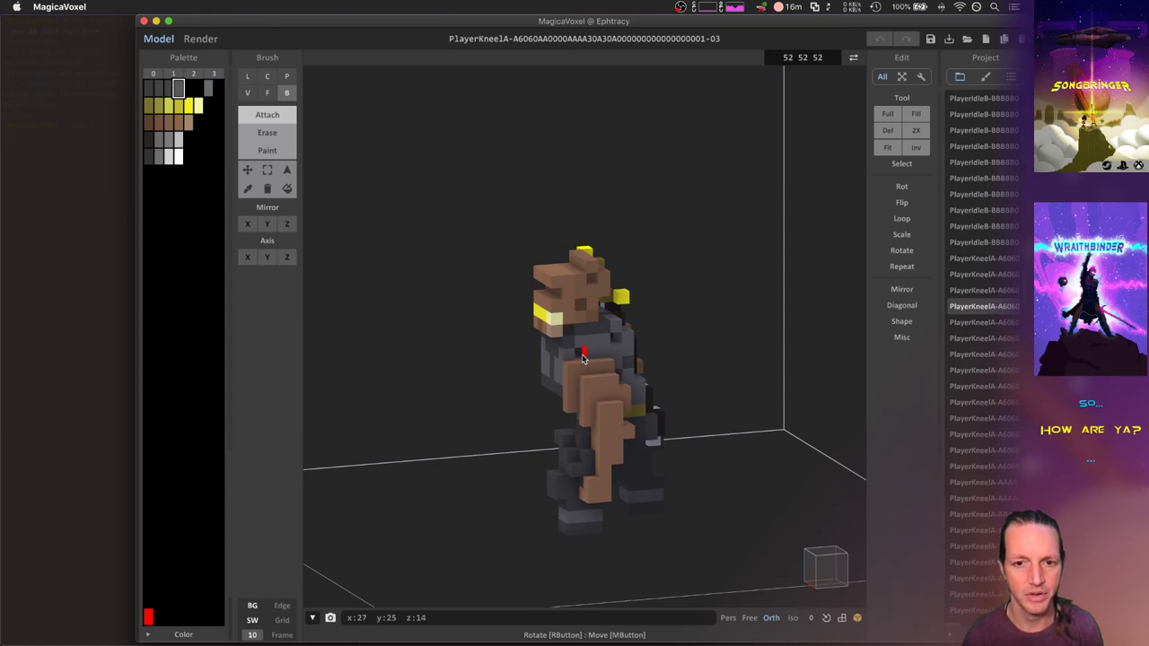
mouse_move(576, 360)
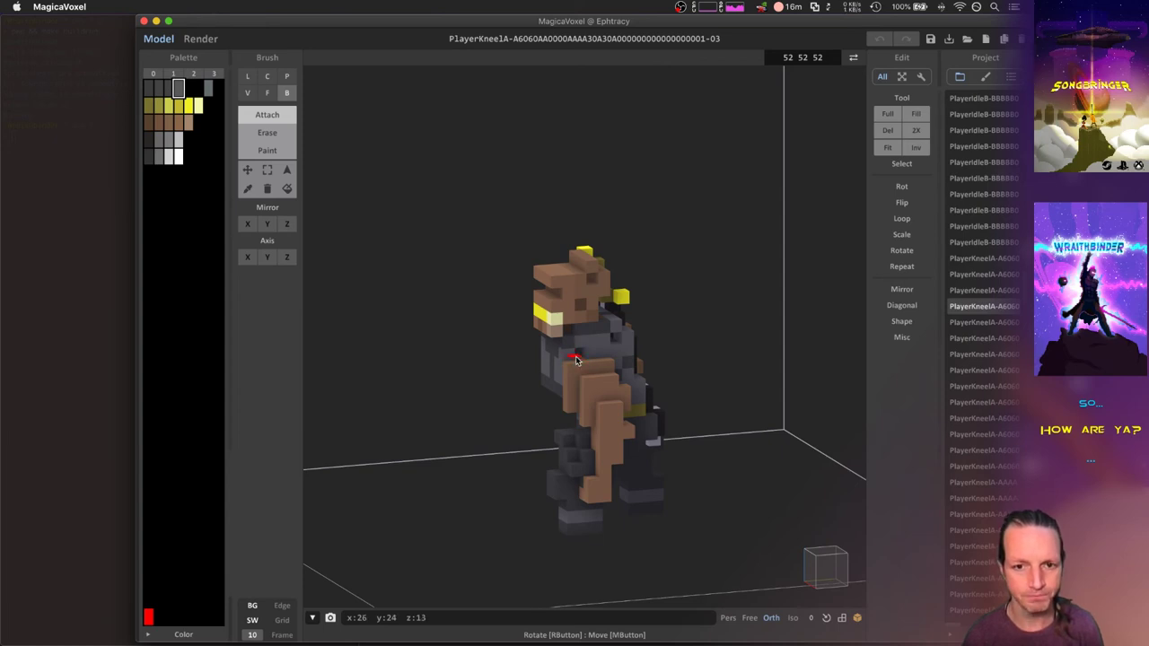
drag(574, 359, 631, 363)
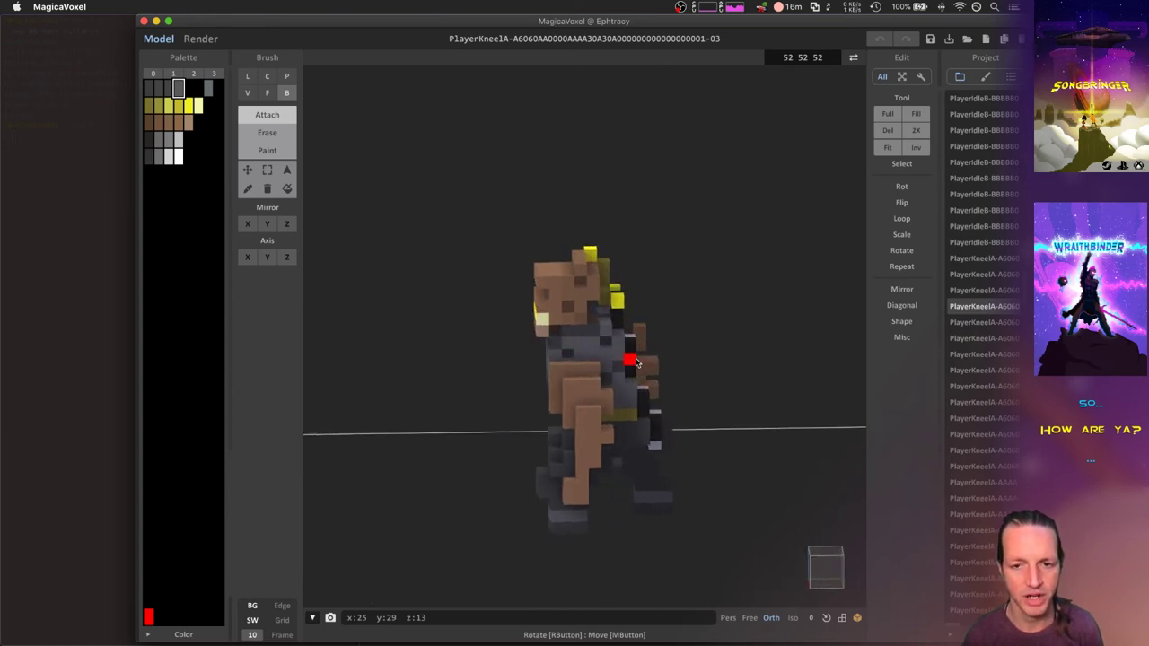